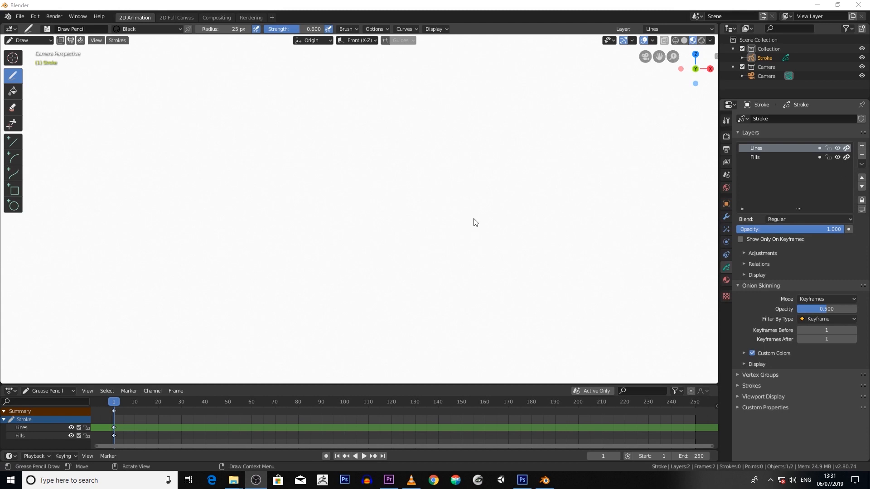
{"action": "mouse_move", "coordinate": [467, 223]}
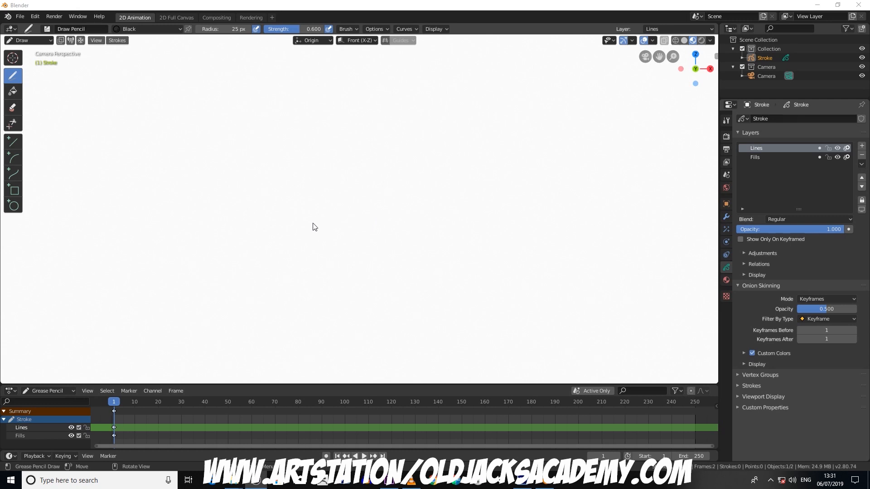
{"action": "mouse_move", "coordinate": [318, 226]}
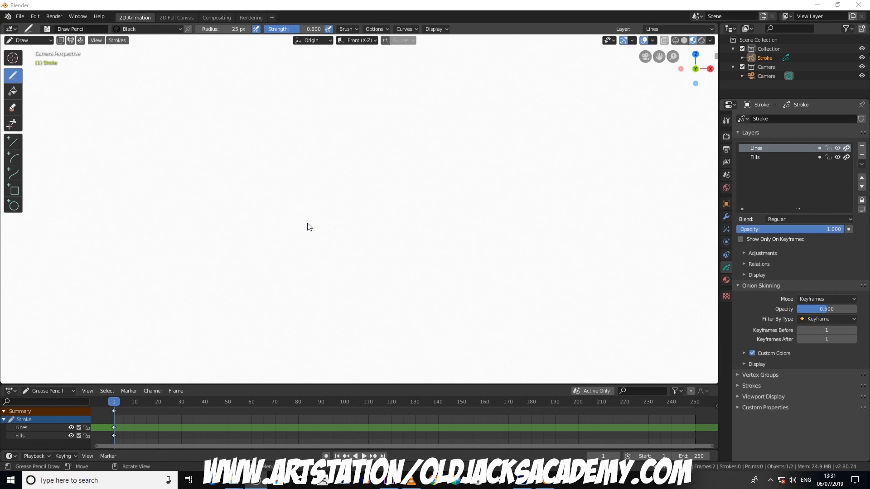
{"action": "mouse_move", "coordinate": [306, 229]}
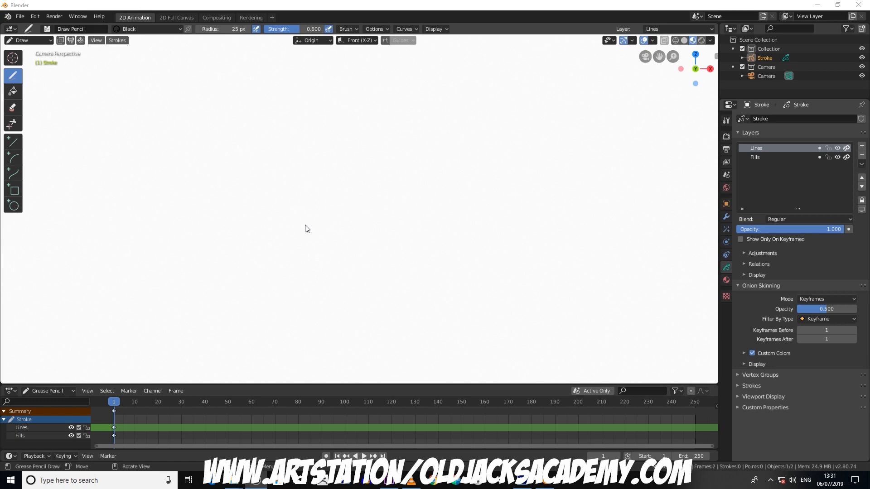
{"action": "mouse_move", "coordinate": [373, 194]}
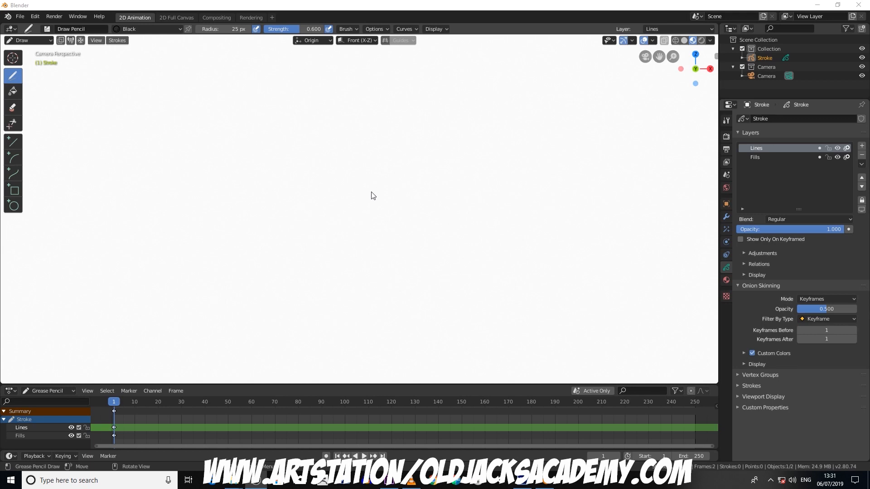
{"action": "mouse_move", "coordinate": [368, 200]}
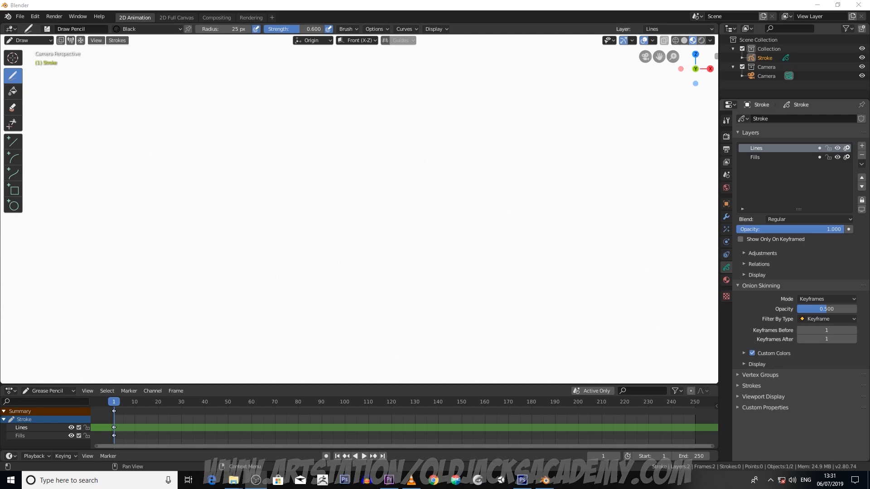
Show the splash screen from the Blender logo menu, listing new-file templates and recent files
{"action": "left_click", "coordinate": [126, 17]}
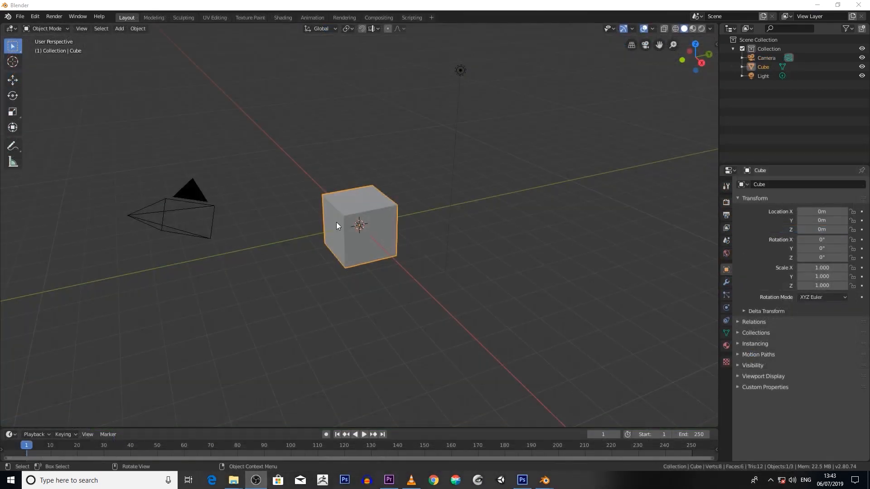
{"action": "mouse_move", "coordinate": [76, 138]}
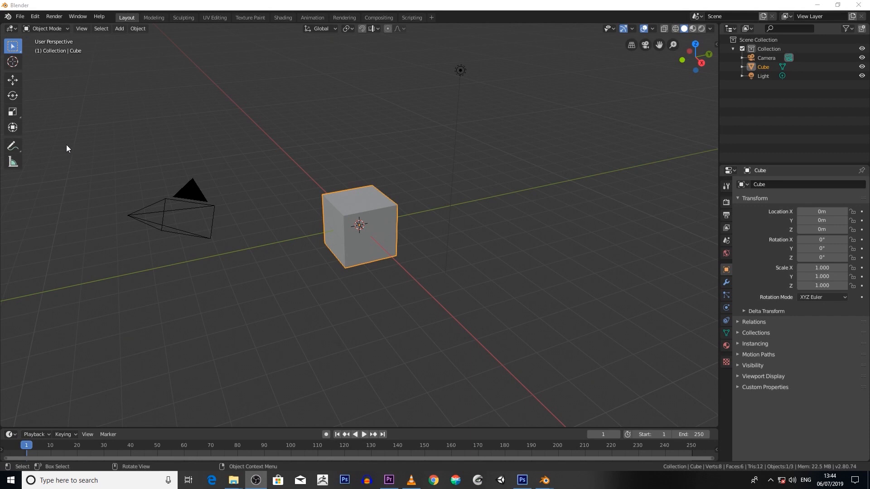
{"action": "mouse_move", "coordinate": [61, 148]}
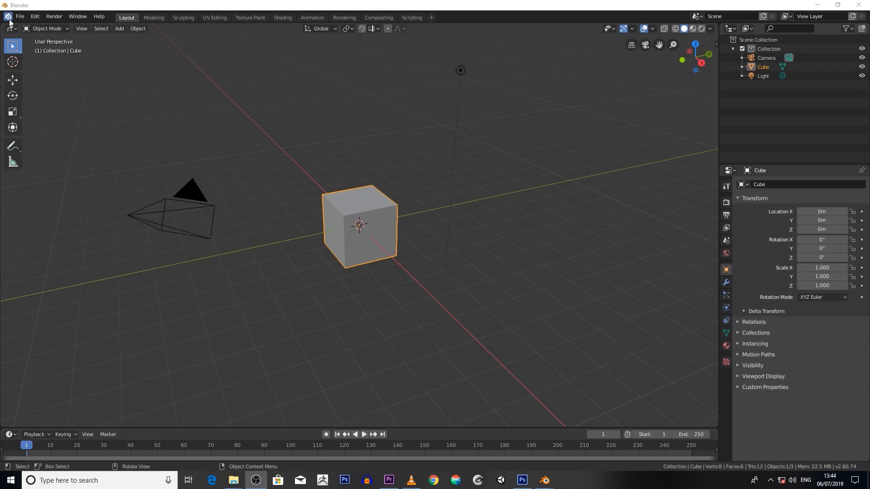
{"action": "left_click", "coordinate": [25, 17]}
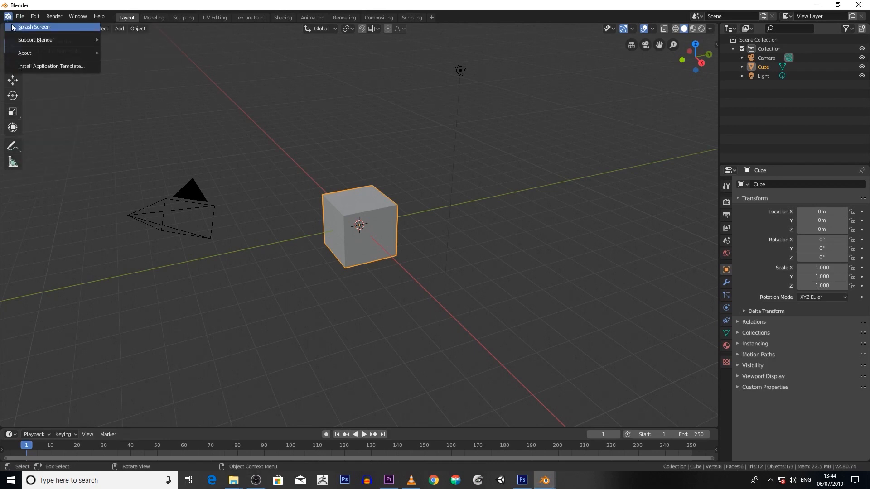
{"action": "left_click", "coordinate": [36, 26]}
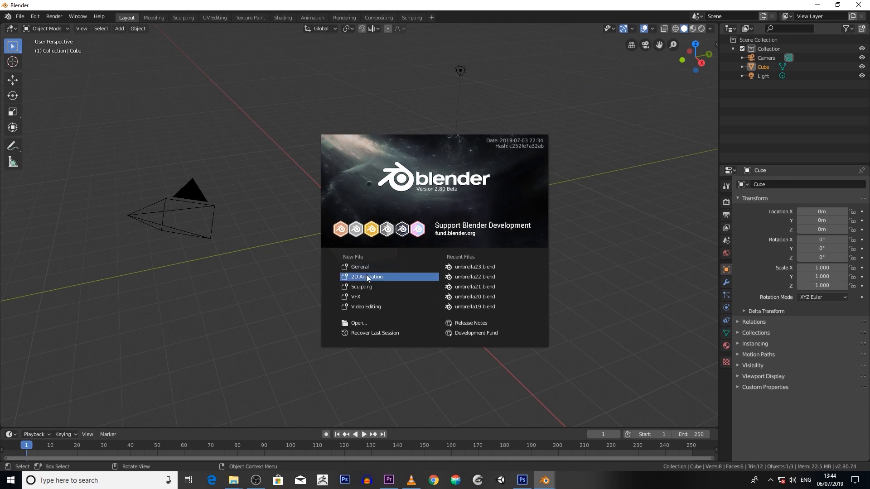
{"action": "mouse_move", "coordinate": [357, 283]}
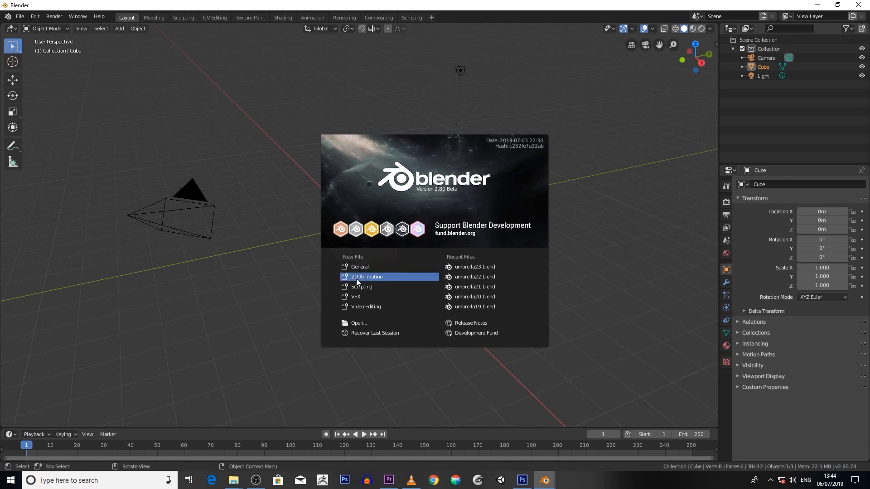
Start a new 2D Animation file from the splash screen's New File templates
{"action": "left_click", "coordinate": [366, 277]}
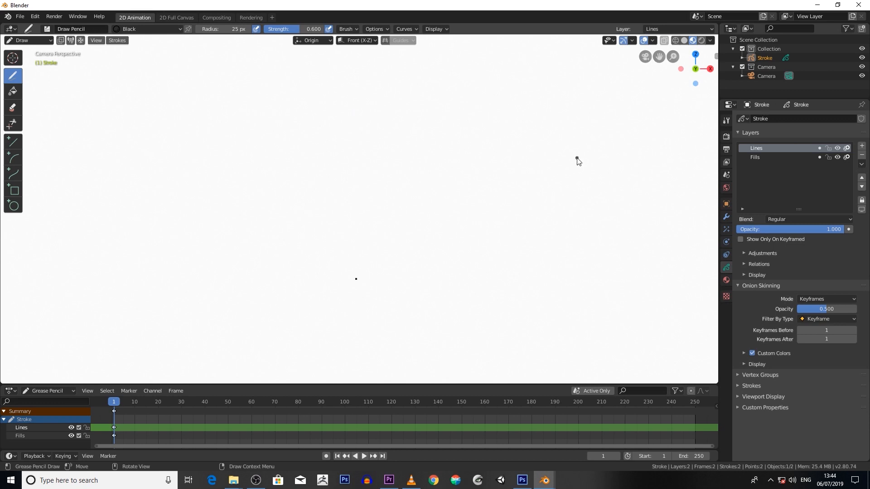
{"action": "mouse_move", "coordinate": [400, 129]}
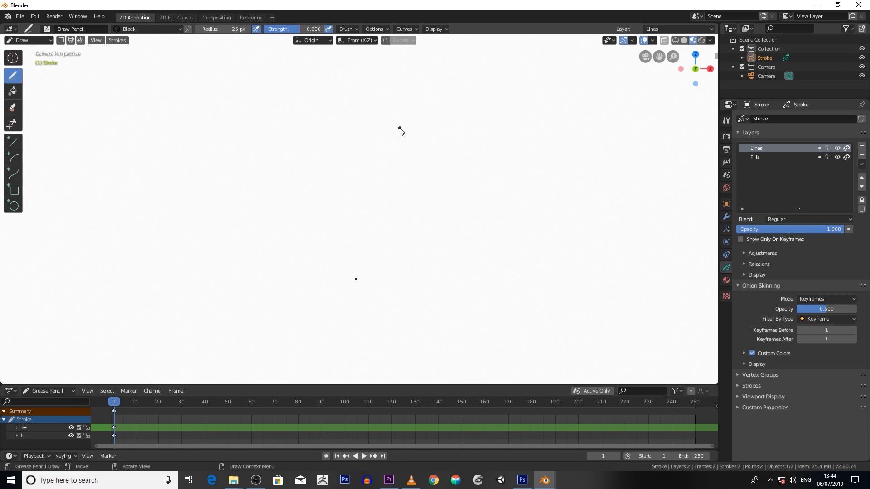
{"action": "mouse_move", "coordinate": [278, 140]}
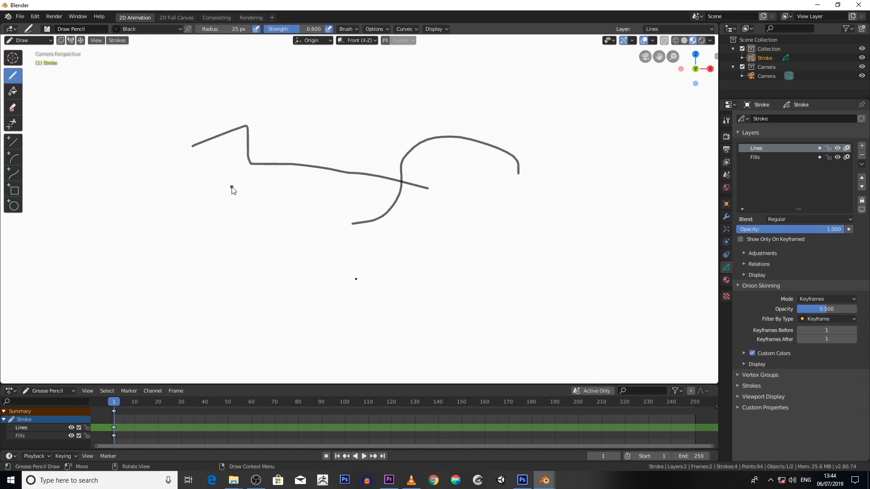
Add a blank Grease Pencil object to the default scene via Add > Grease Pencil > Blank
{"action": "left_click", "coordinate": [127, 17]}
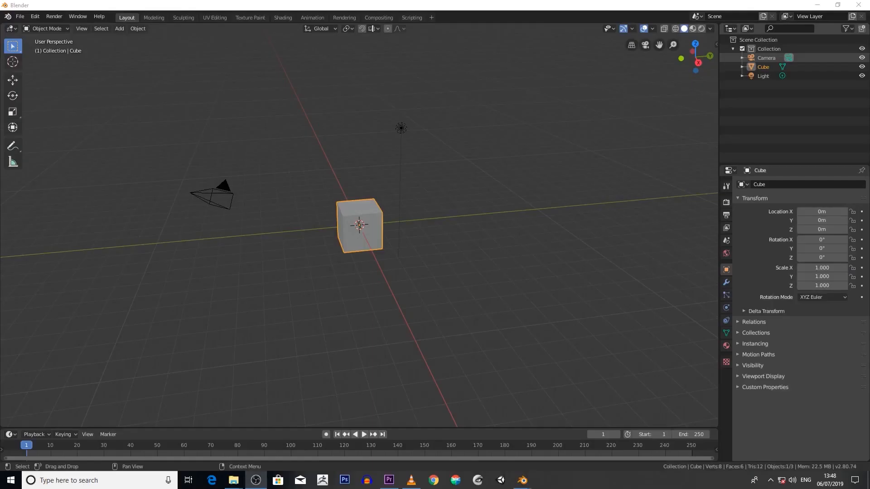
{"action": "mouse_move", "coordinate": [455, 160]}
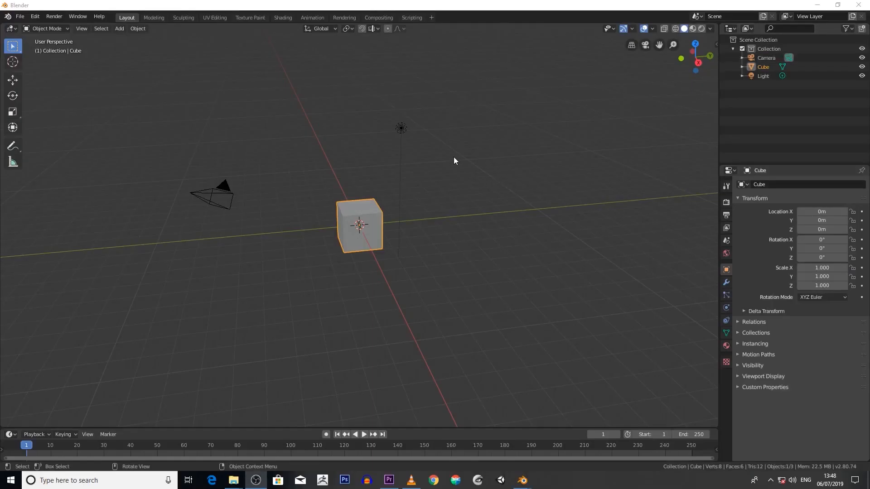
{"action": "mouse_move", "coordinate": [367, 163]}
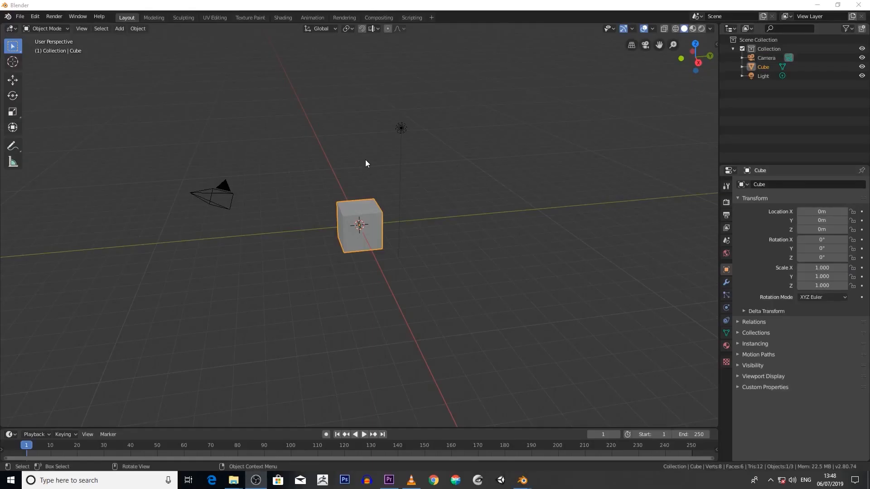
{"action": "mouse_move", "coordinate": [485, 218]}
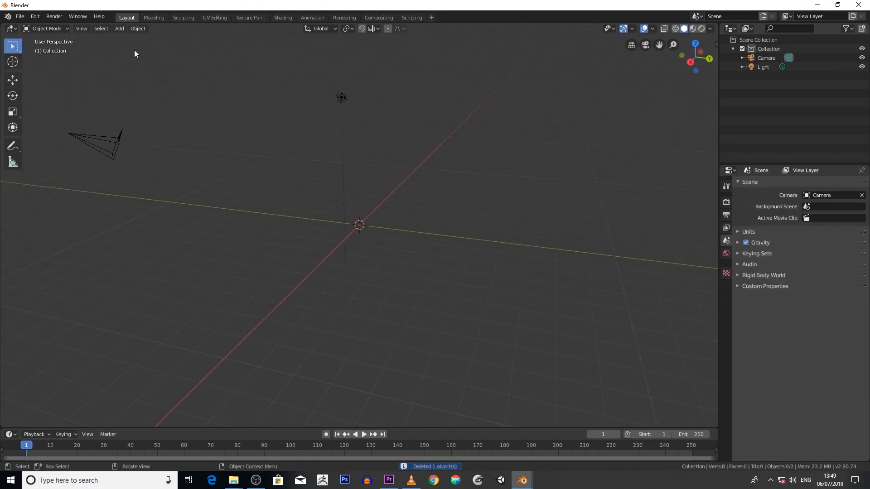
{"action": "left_click", "coordinate": [120, 28]}
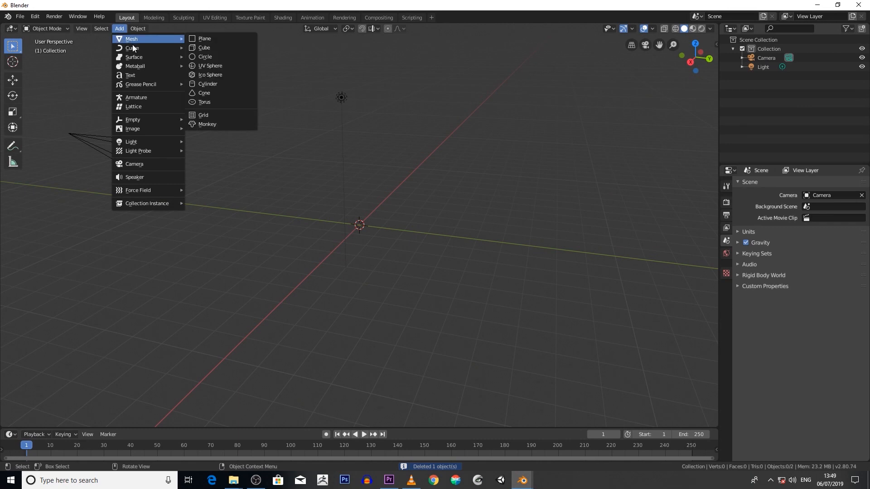
{"action": "mouse_move", "coordinate": [141, 84]}
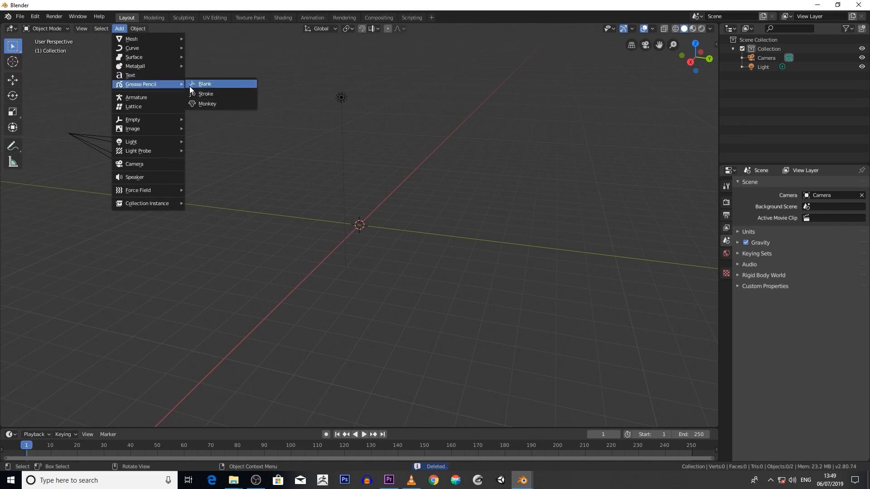
{"action": "left_click", "coordinate": [205, 84]}
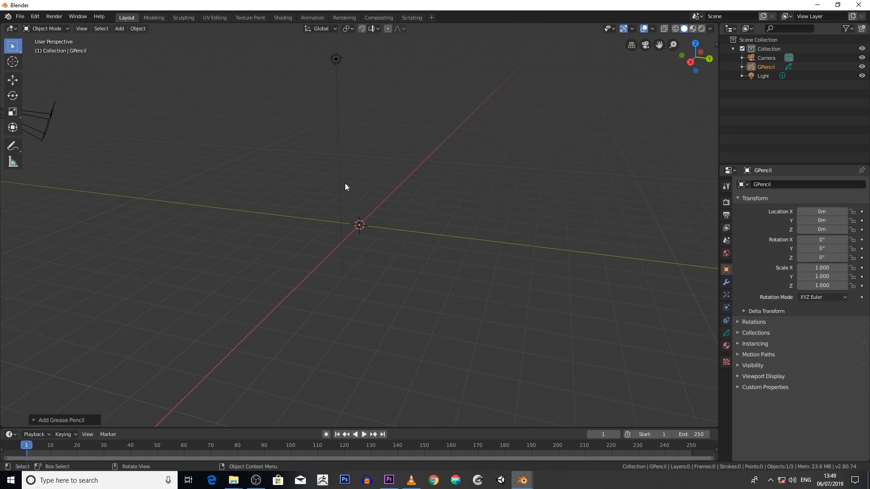
Add a 2D Animation workspace from the + tab and switch to it
{"action": "left_click", "coordinate": [767, 67]}
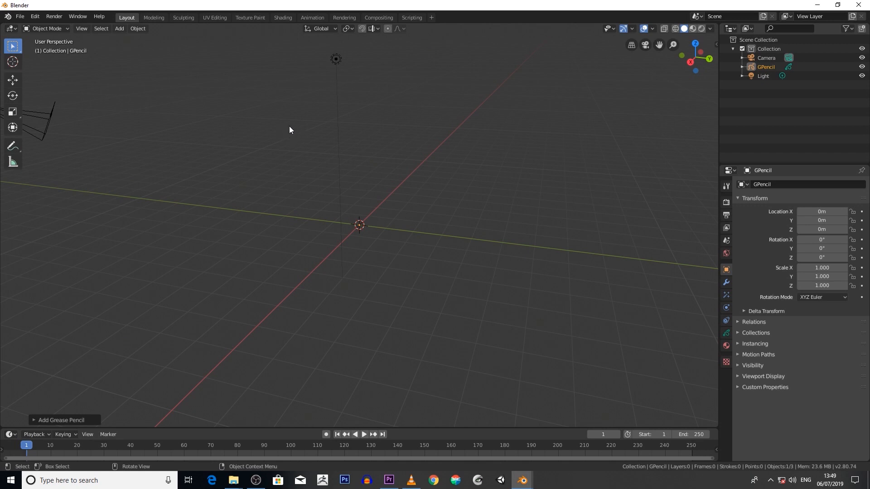
{"action": "mouse_move", "coordinate": [431, 18]}
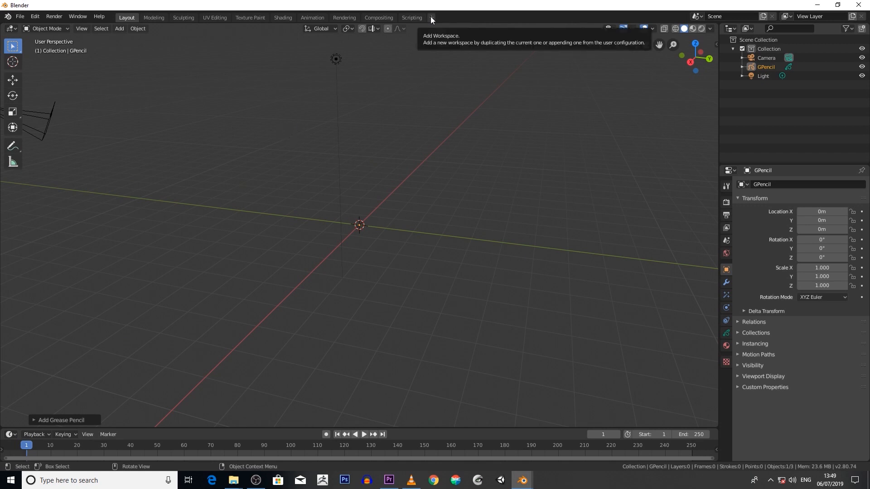
{"action": "left_click", "coordinate": [432, 20]}
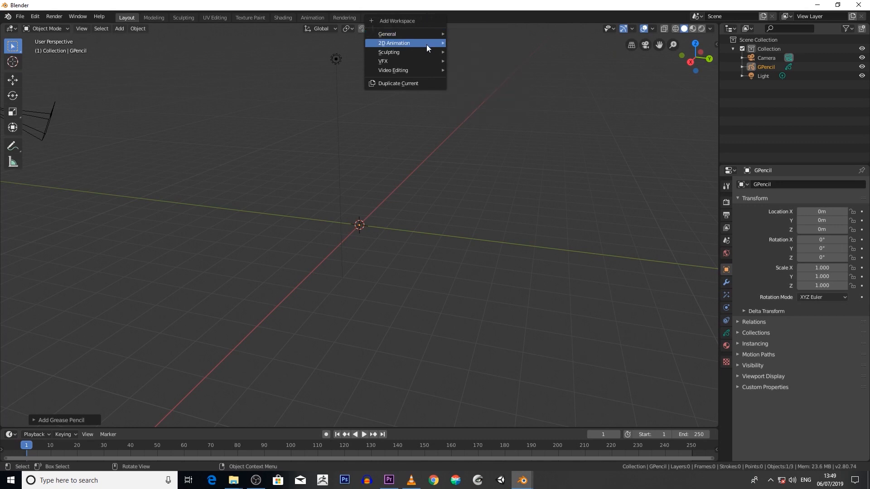
{"action": "mouse_move", "coordinate": [470, 45]}
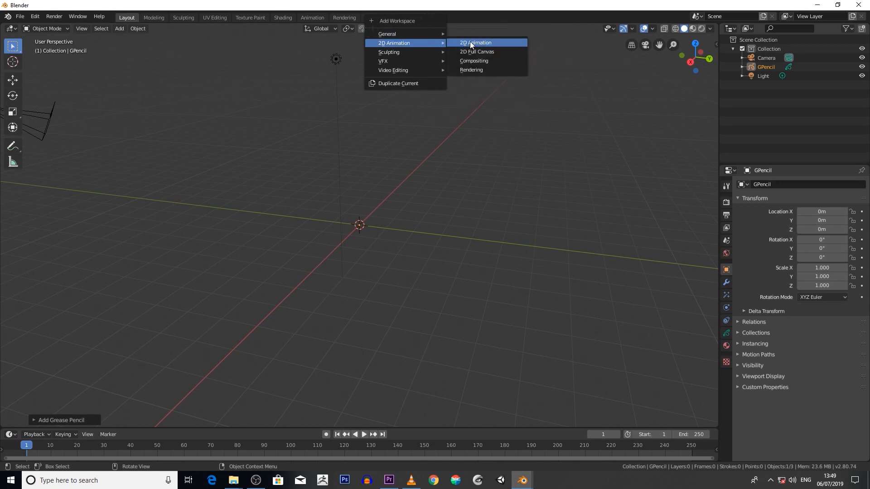
{"action": "left_click", "coordinate": [475, 42]}
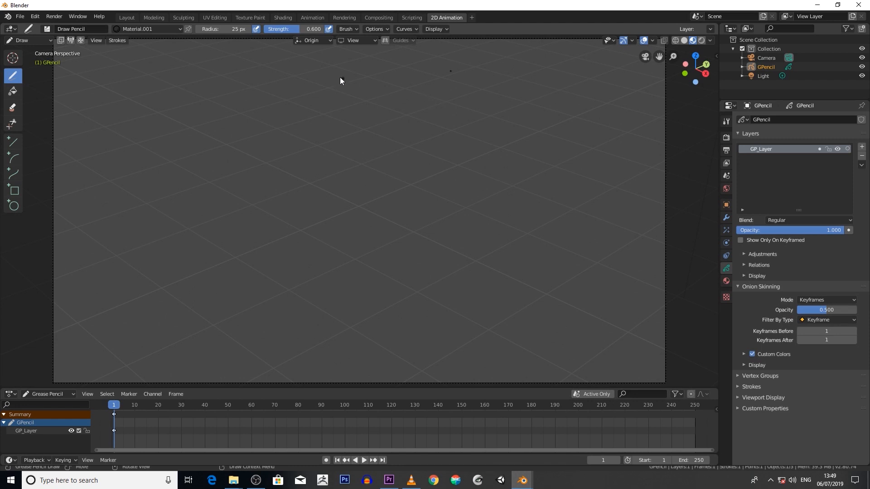
{"action": "mouse_move", "coordinate": [391, 130]}
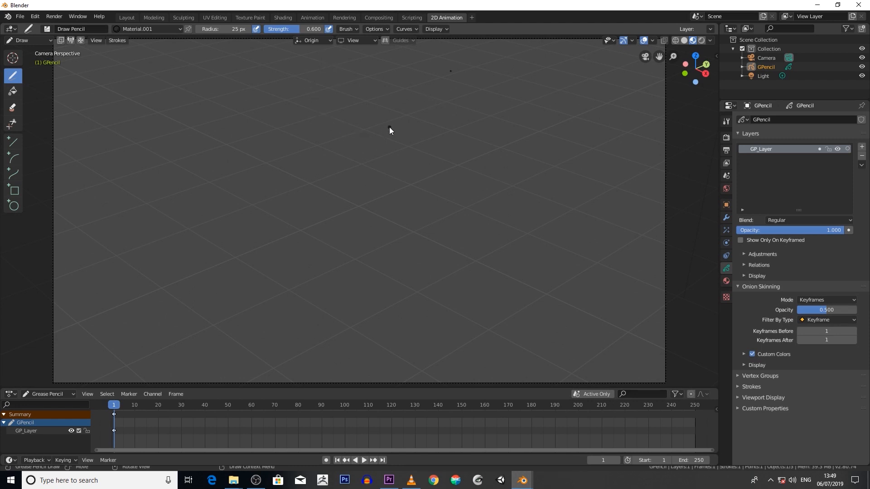
{"action": "mouse_move", "coordinate": [319, 59]}
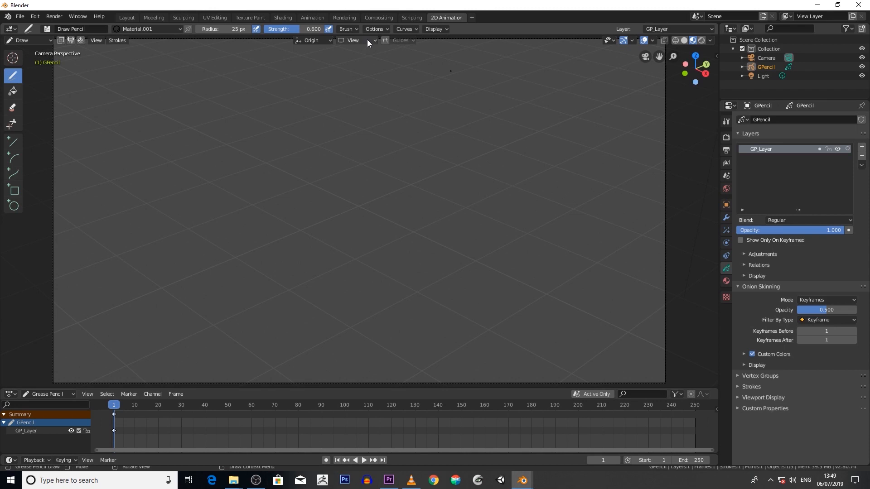
Set the Grease Pencil drawing plane from View to Front (X-Z)
{"action": "left_click", "coordinate": [355, 41]}
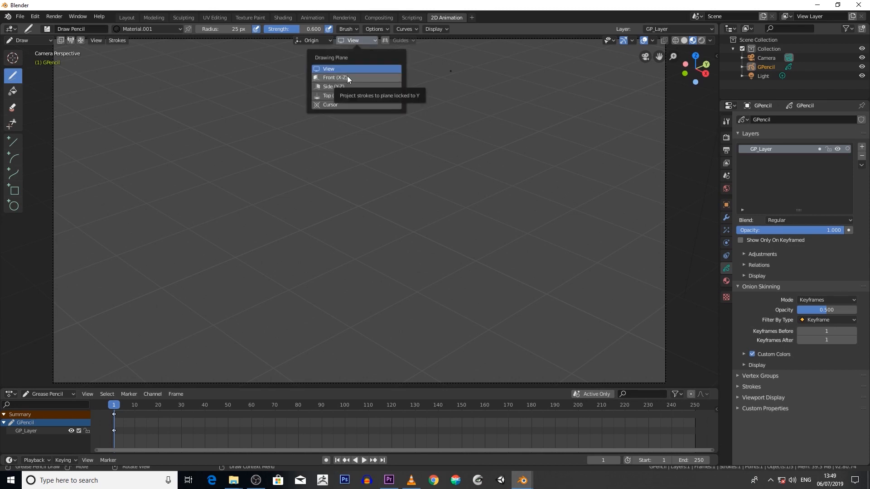
{"action": "left_click", "coordinate": [343, 77]}
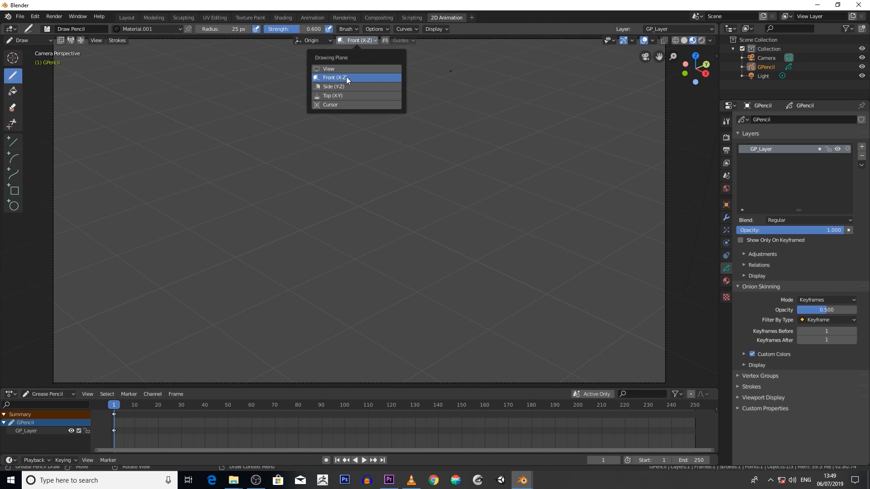
{"action": "left_click", "coordinate": [348, 77]}
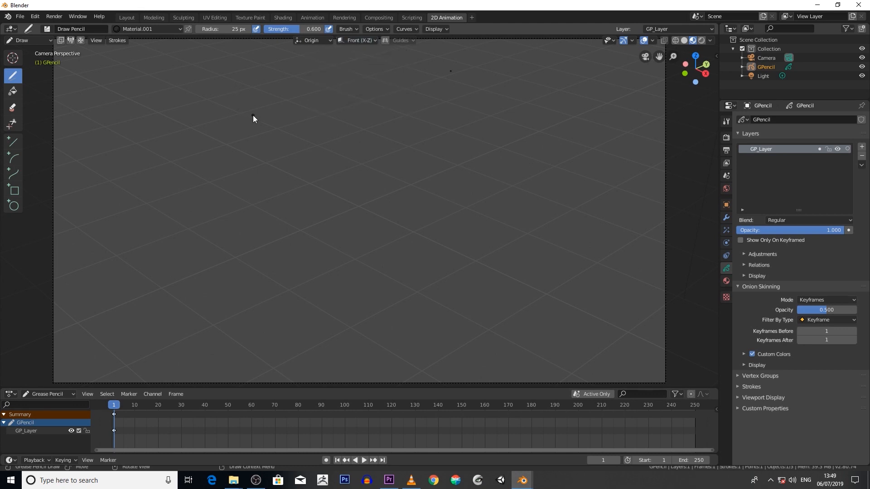
{"action": "mouse_move", "coordinate": [261, 126]}
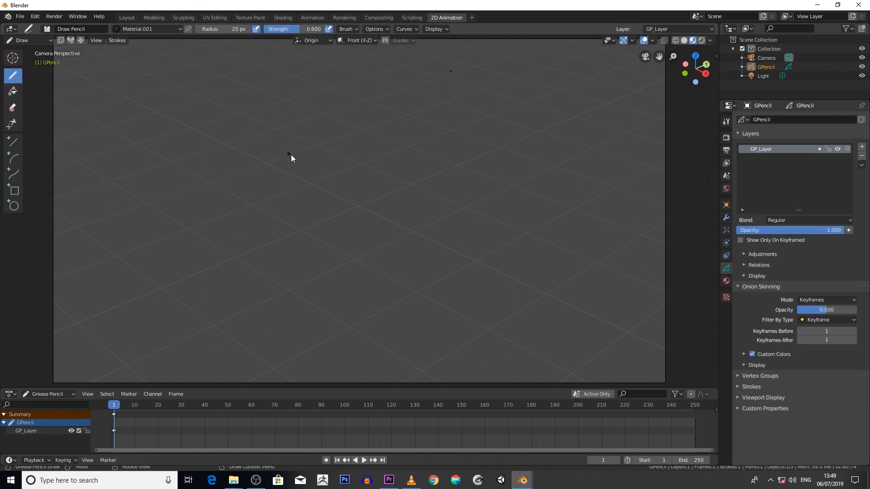
Switch the viewport to front orthographic view using the View pie menu
{"action": "key", "text": "`"}
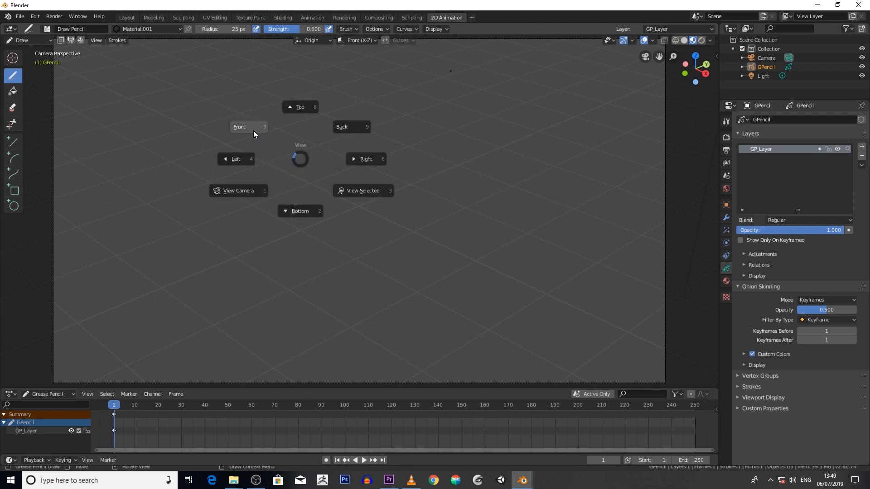
{"action": "left_click", "coordinate": [239, 126]}
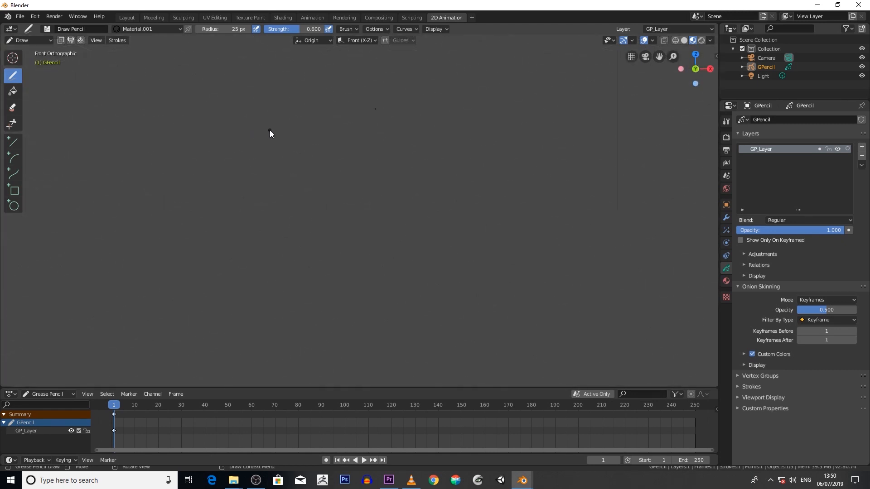
{"action": "mouse_move", "coordinate": [218, 106]}
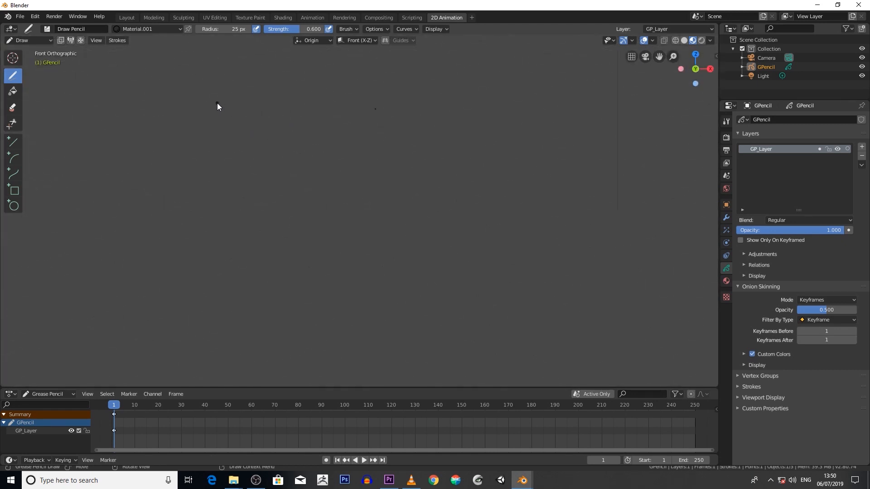